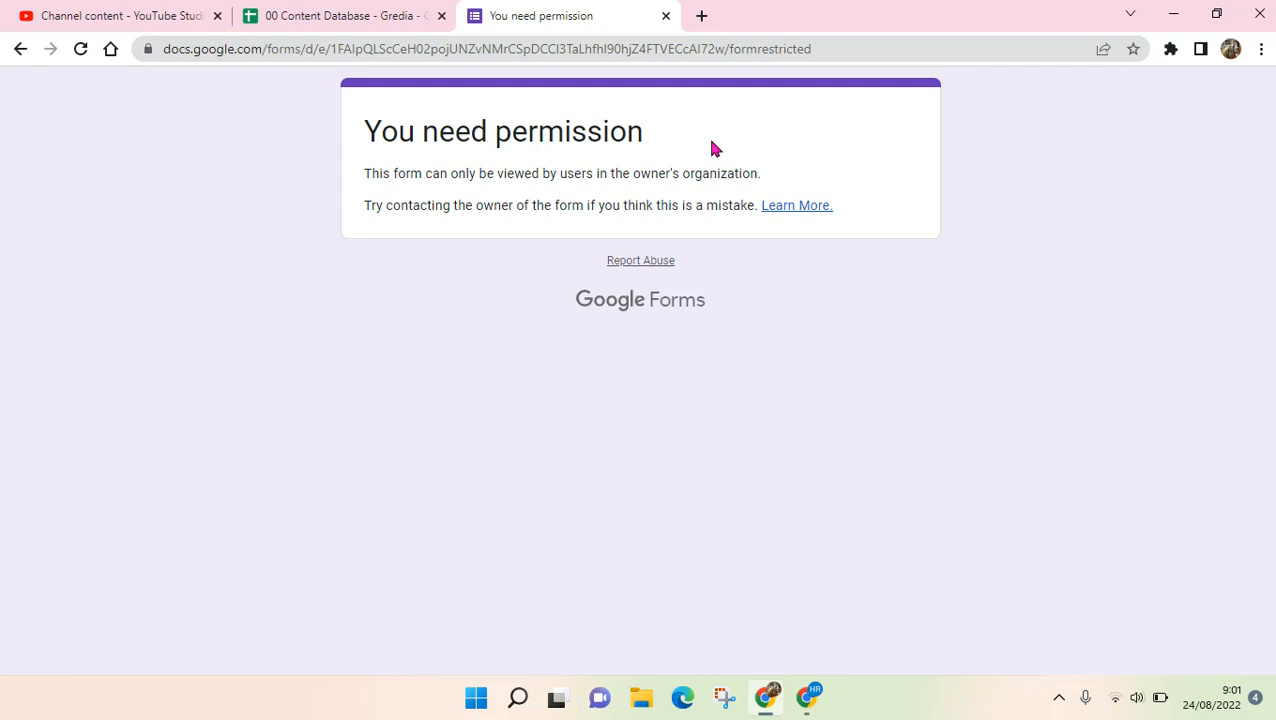
mouse_move(318, 84)
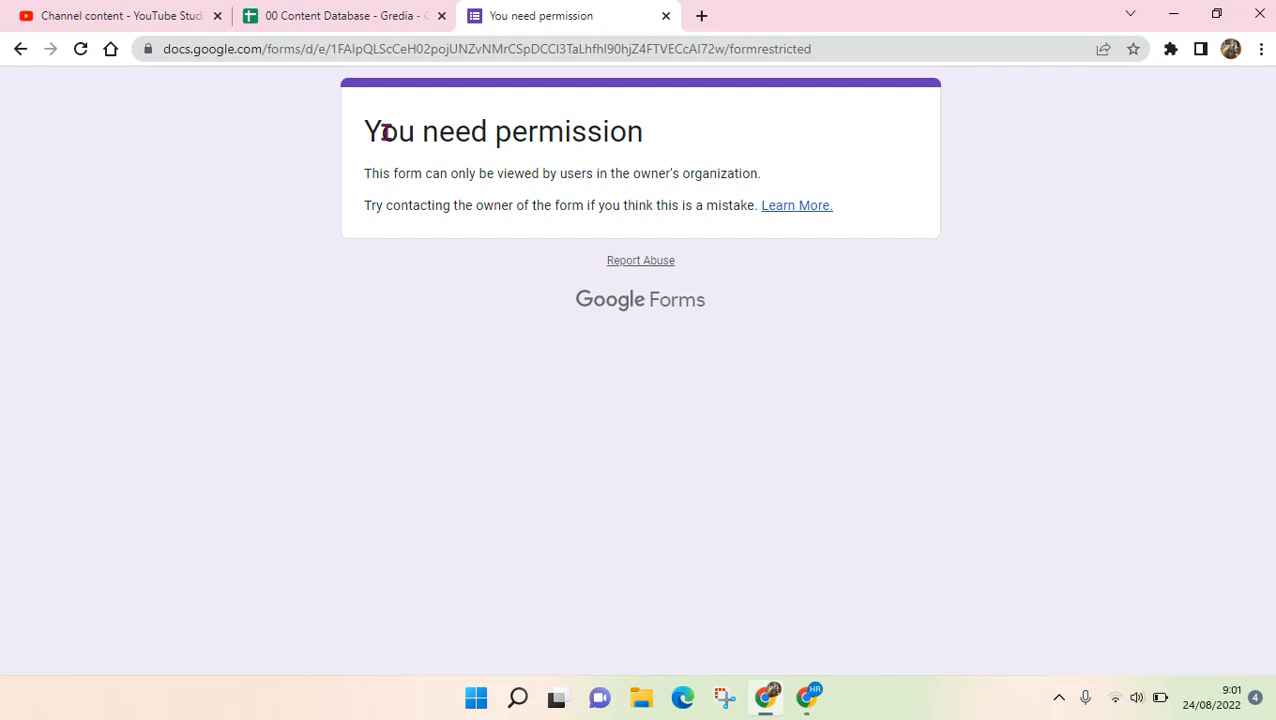
mouse_move(976, 126)
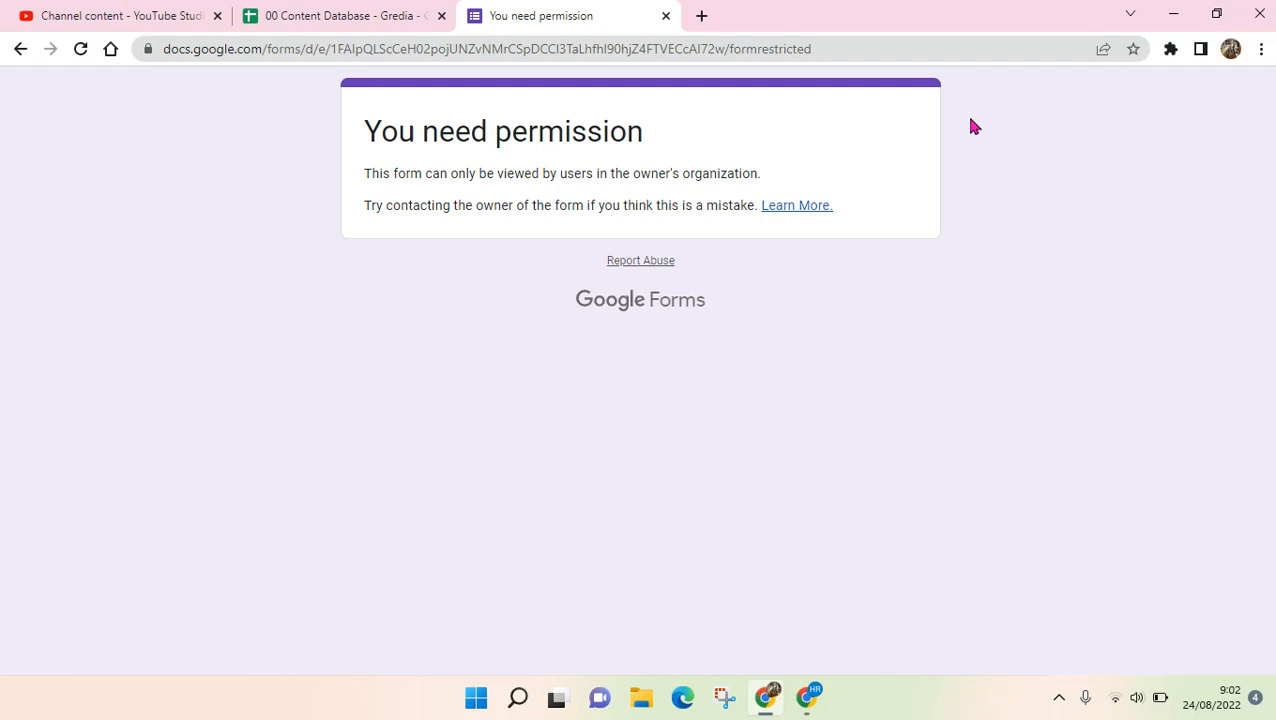
mouse_move(838, 232)
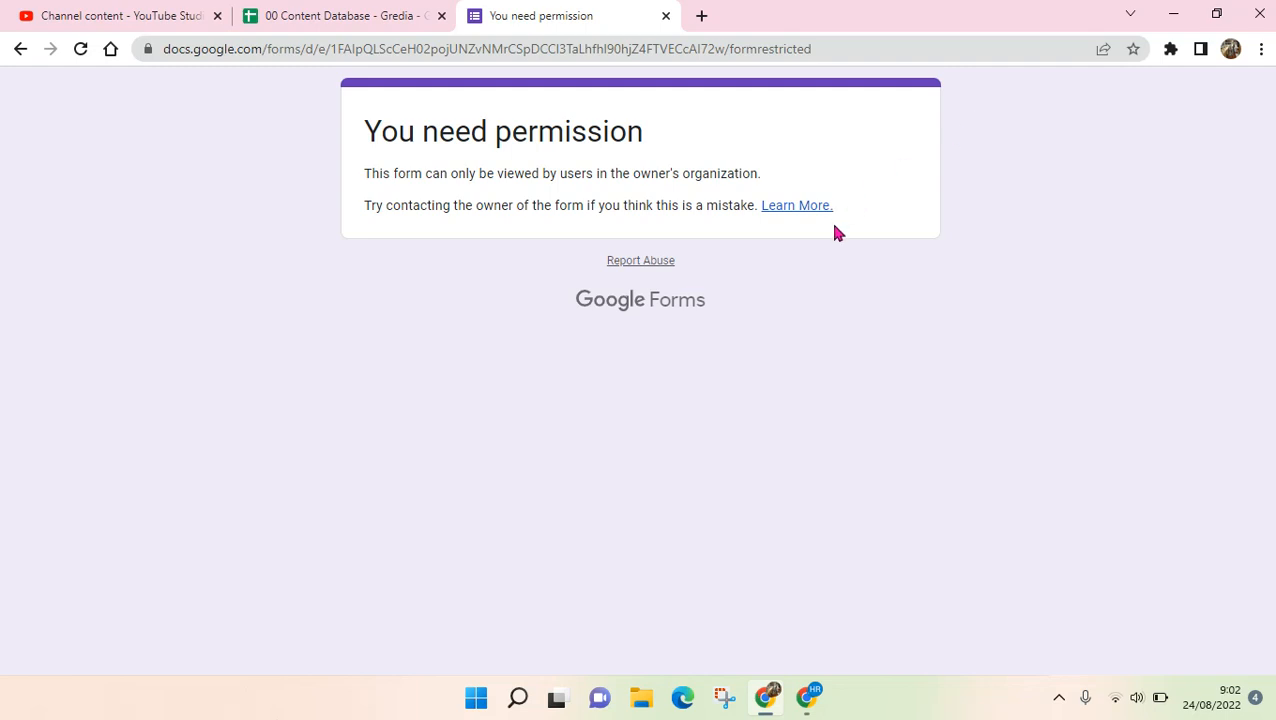
mouse_move(444, 132)
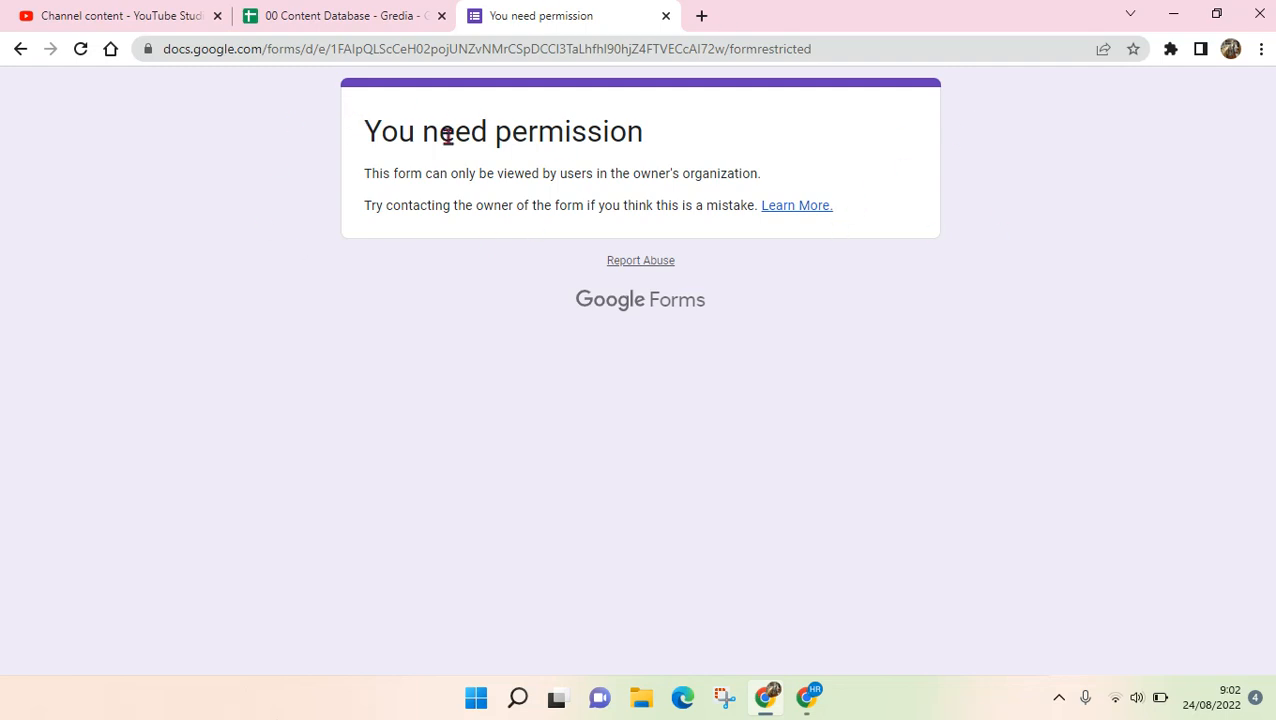
mouse_move(648, 196)
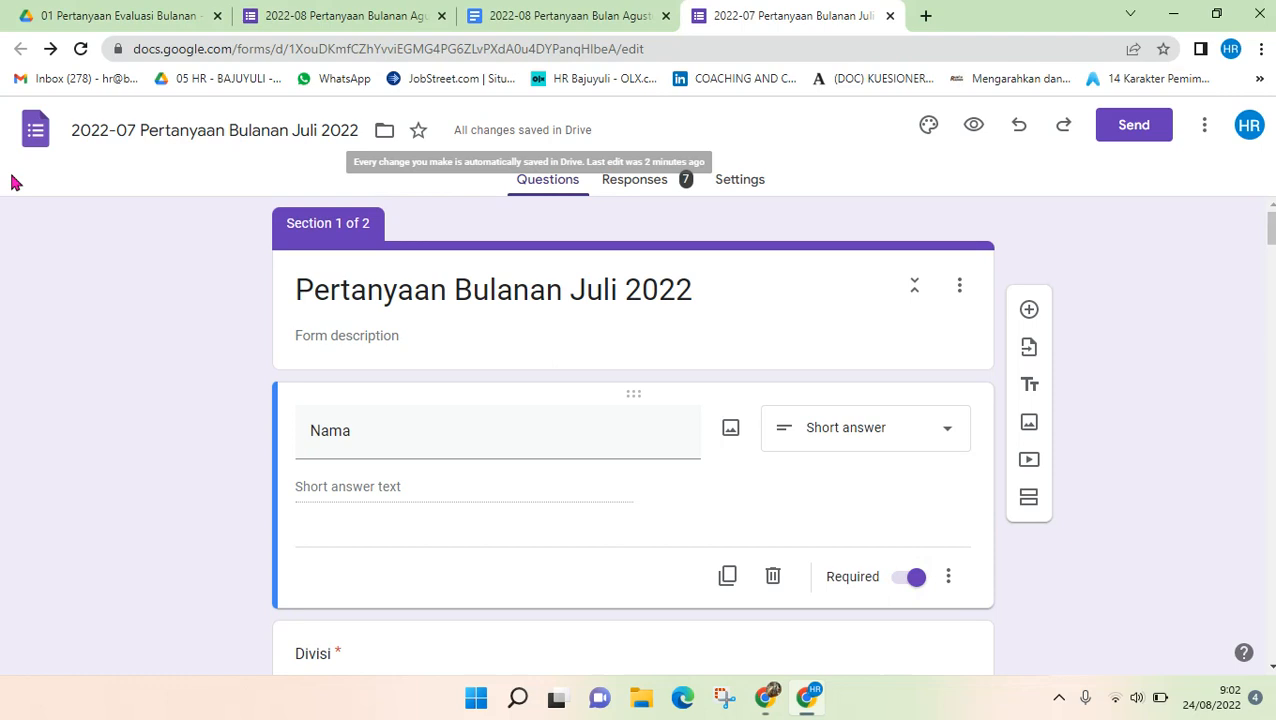
mouse_move(1078, 332)
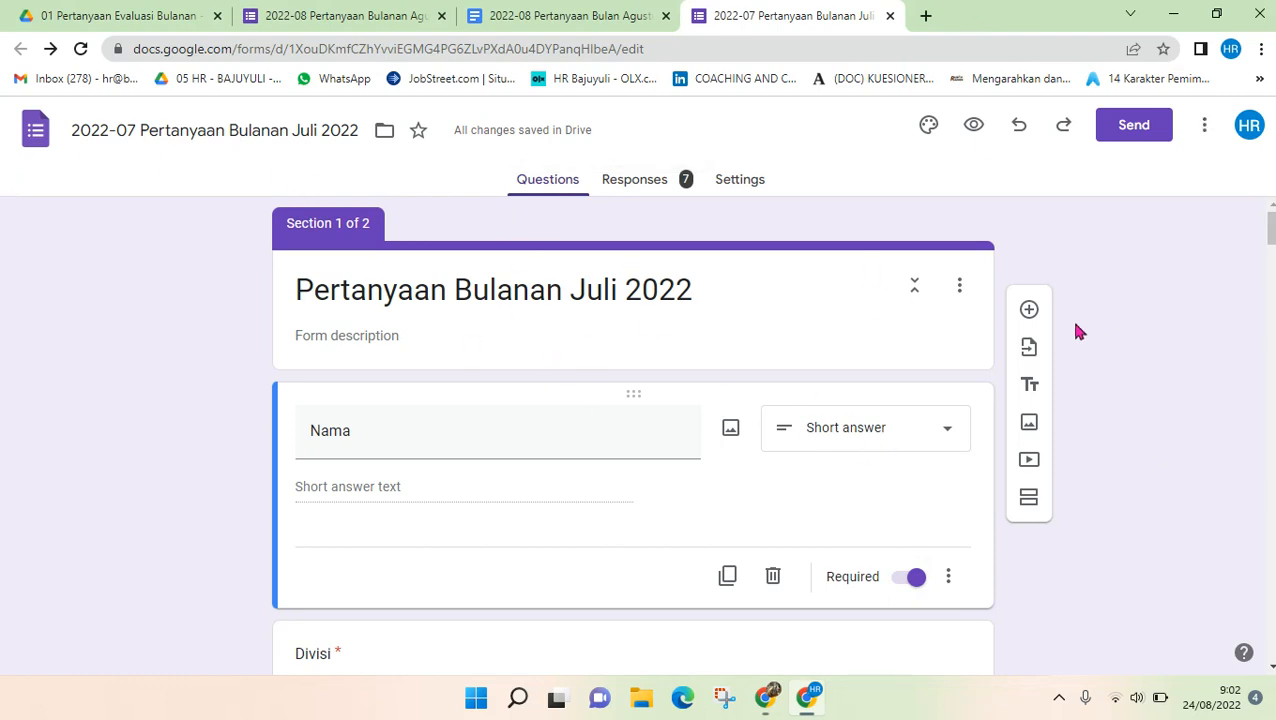
mouse_move(740, 180)
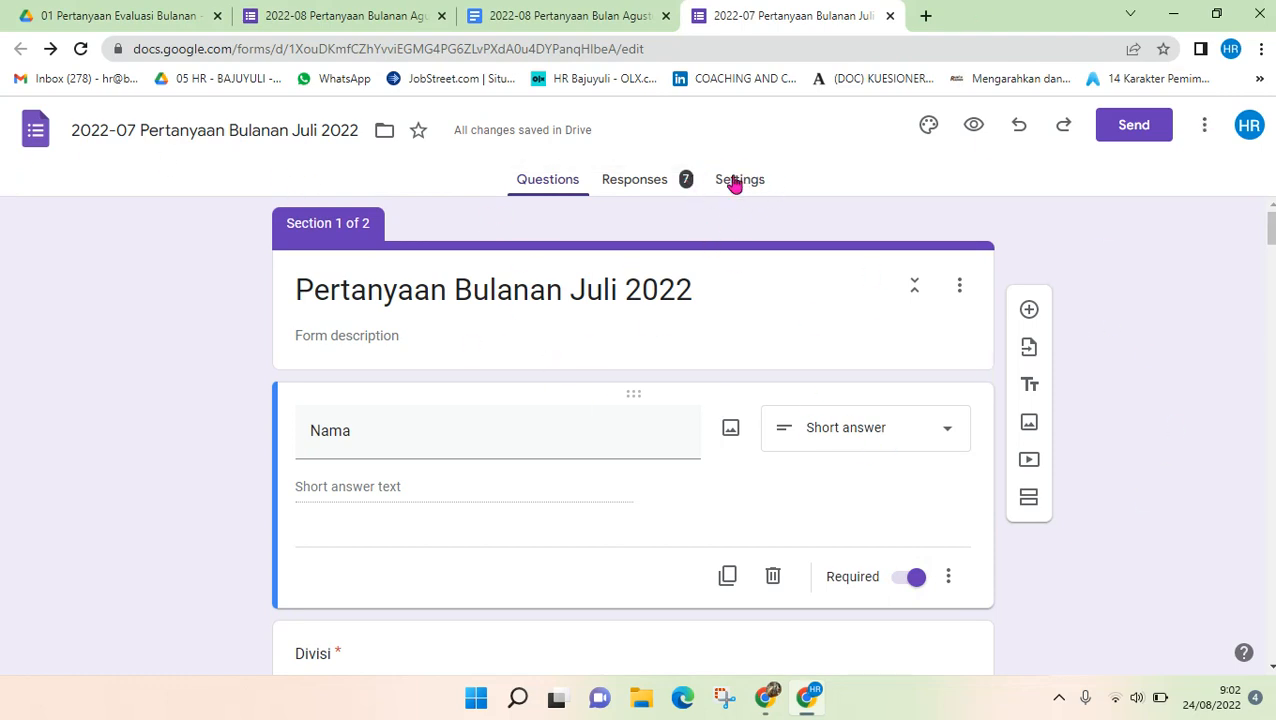
- Show the Settings page of the Pertanyaan Bulanan Juli 2022 form
left_click(738, 180)
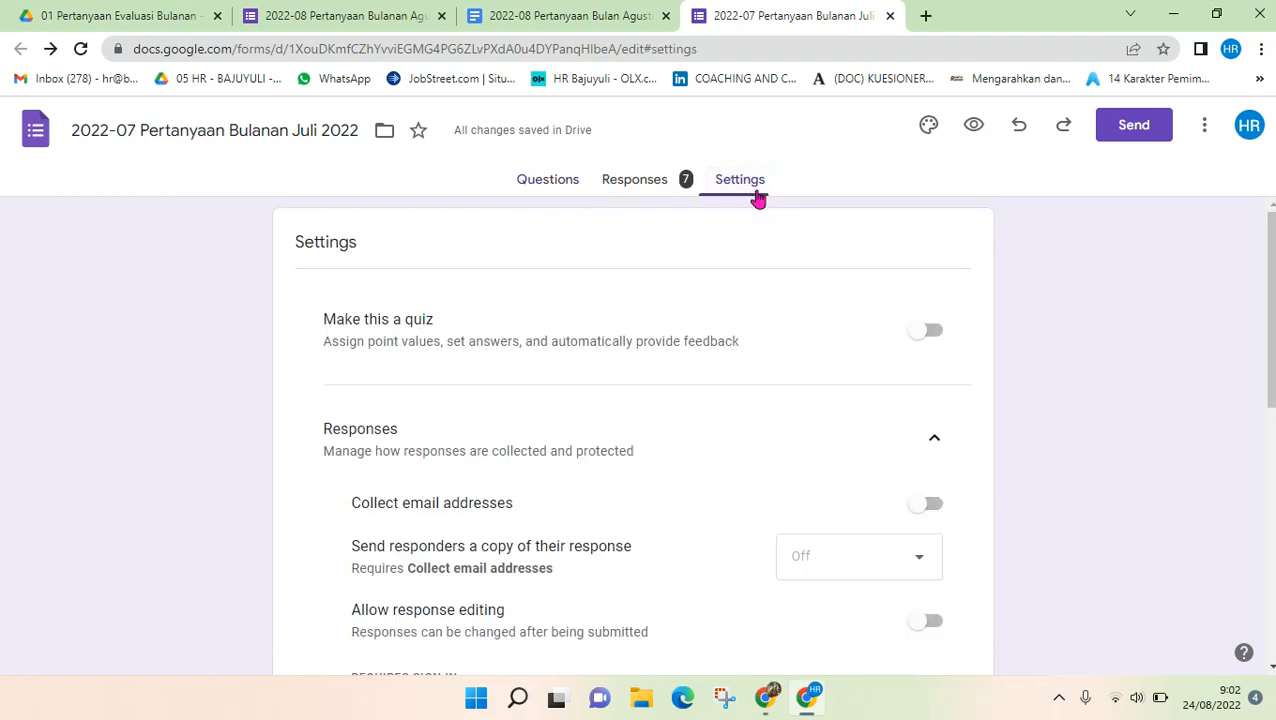
- Leave 'Restrict to users in bajuyuli.com and its trusted organizations' turned off, then return to the questions
double_click(360, 428)
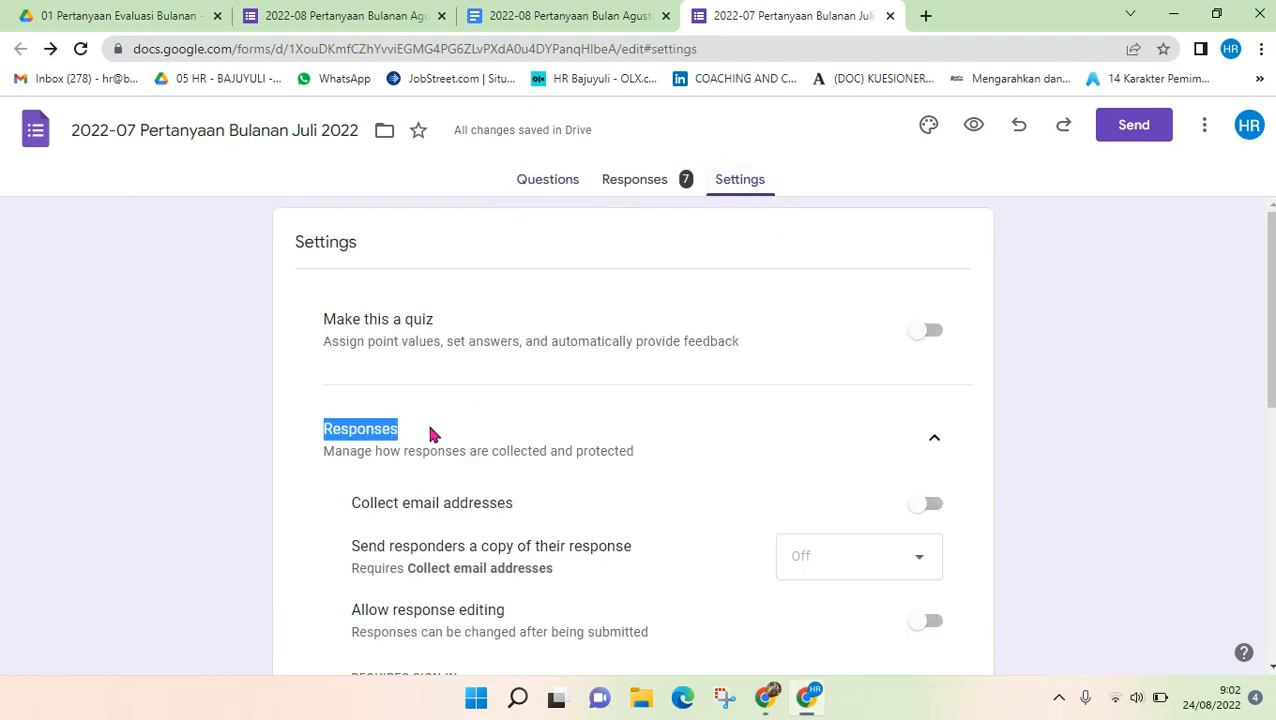
scroll("down", 3)
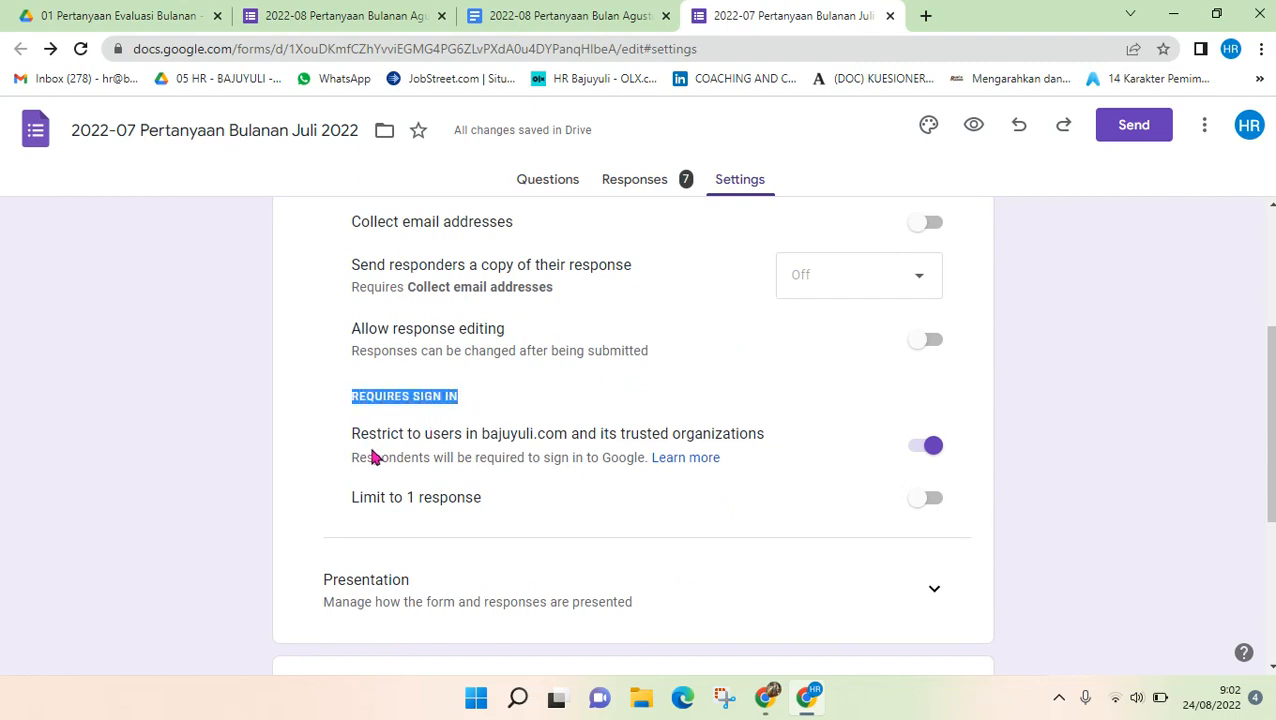
mouse_move(964, 474)
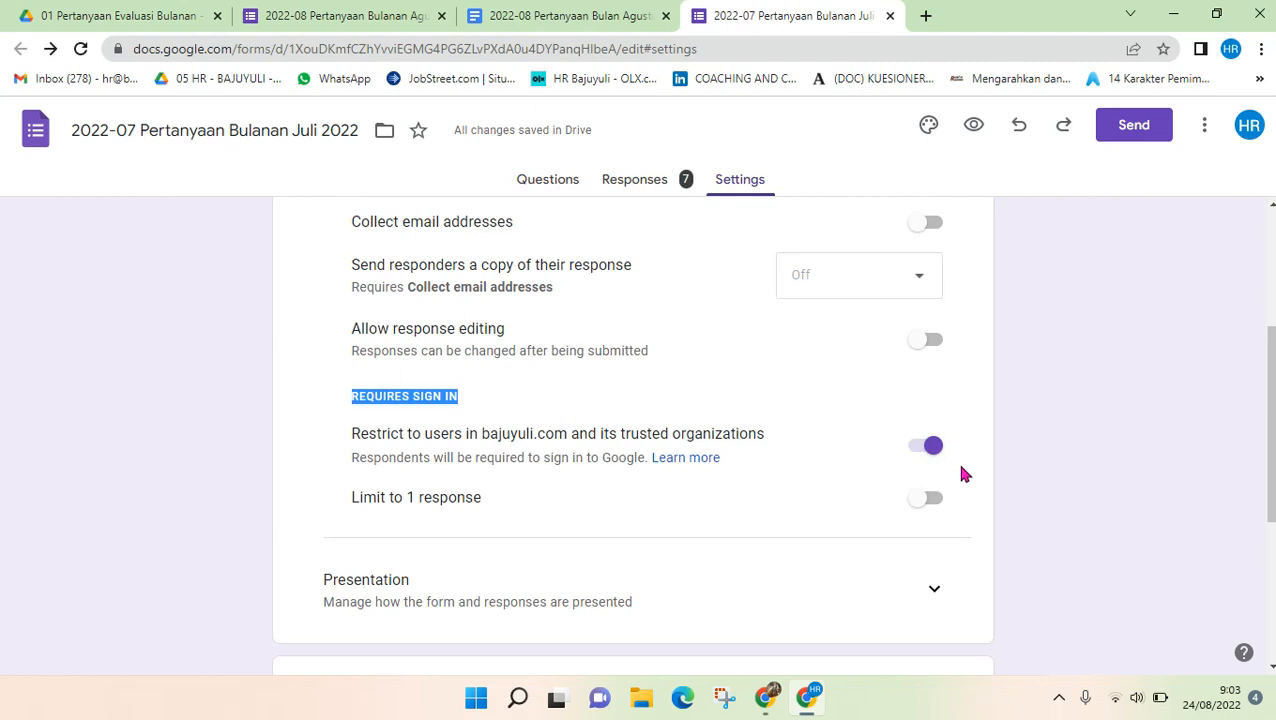
mouse_move(428, 452)
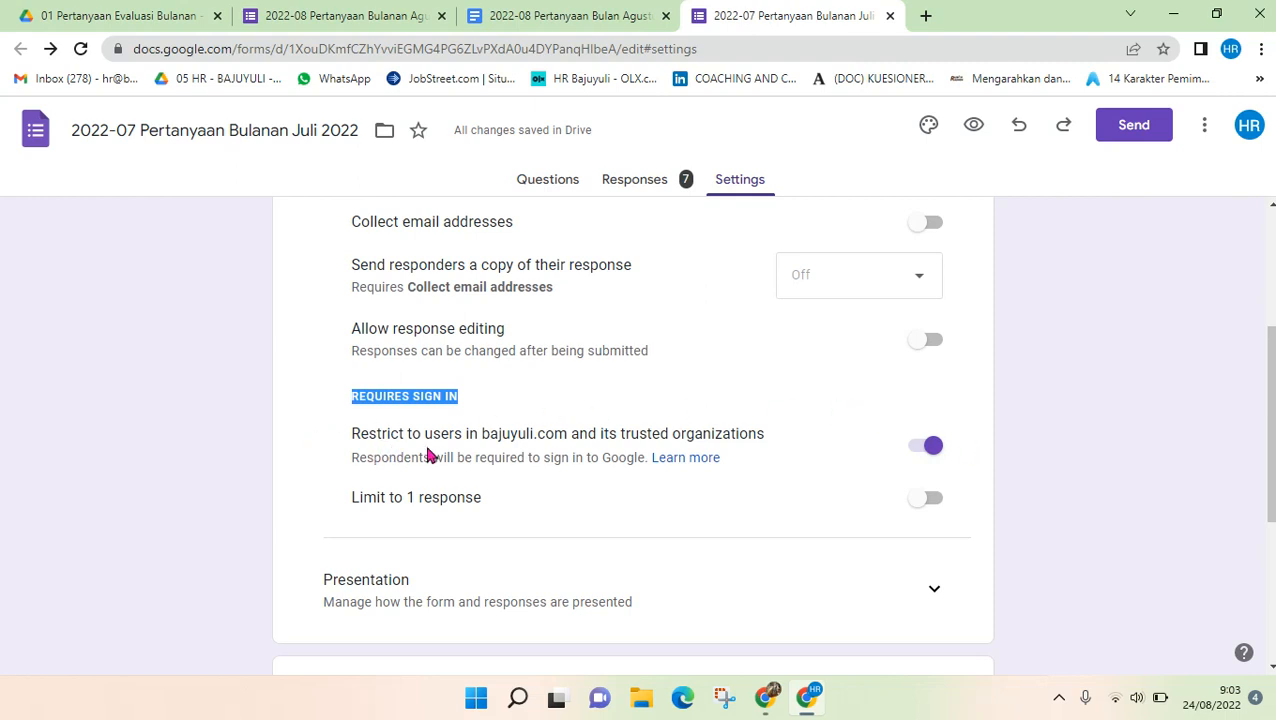
mouse_move(636, 456)
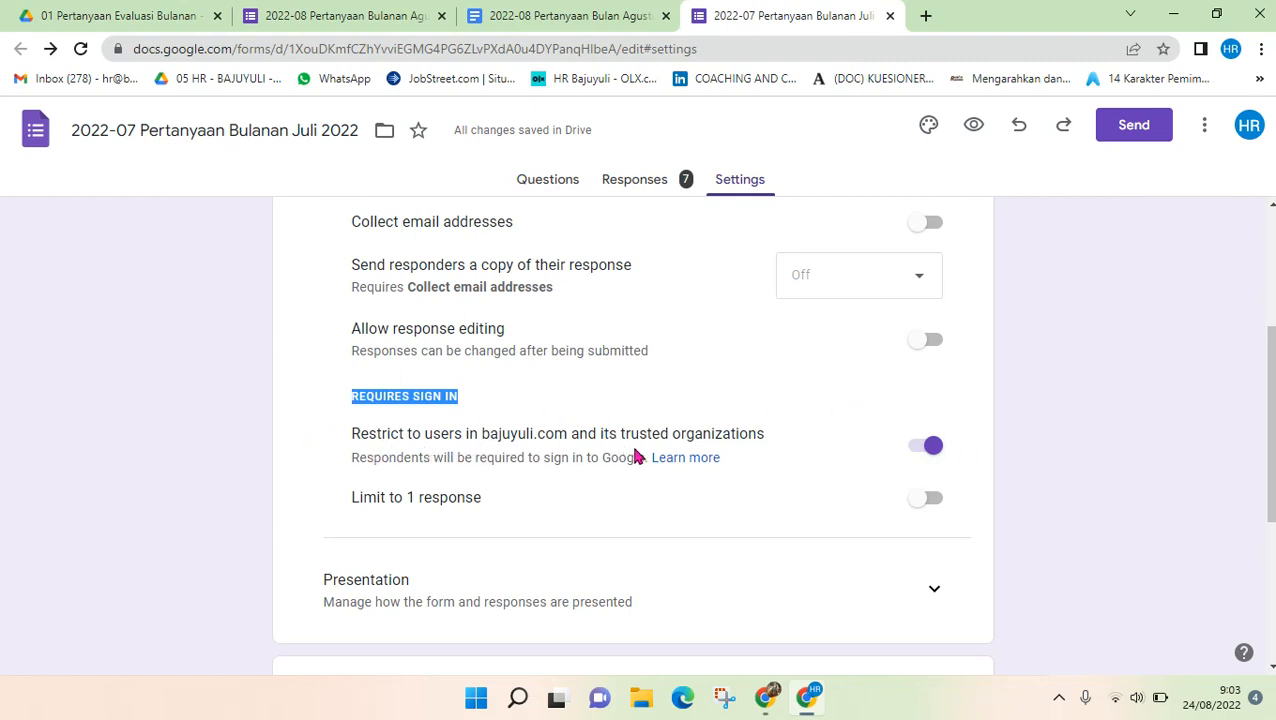
mouse_move(978, 466)
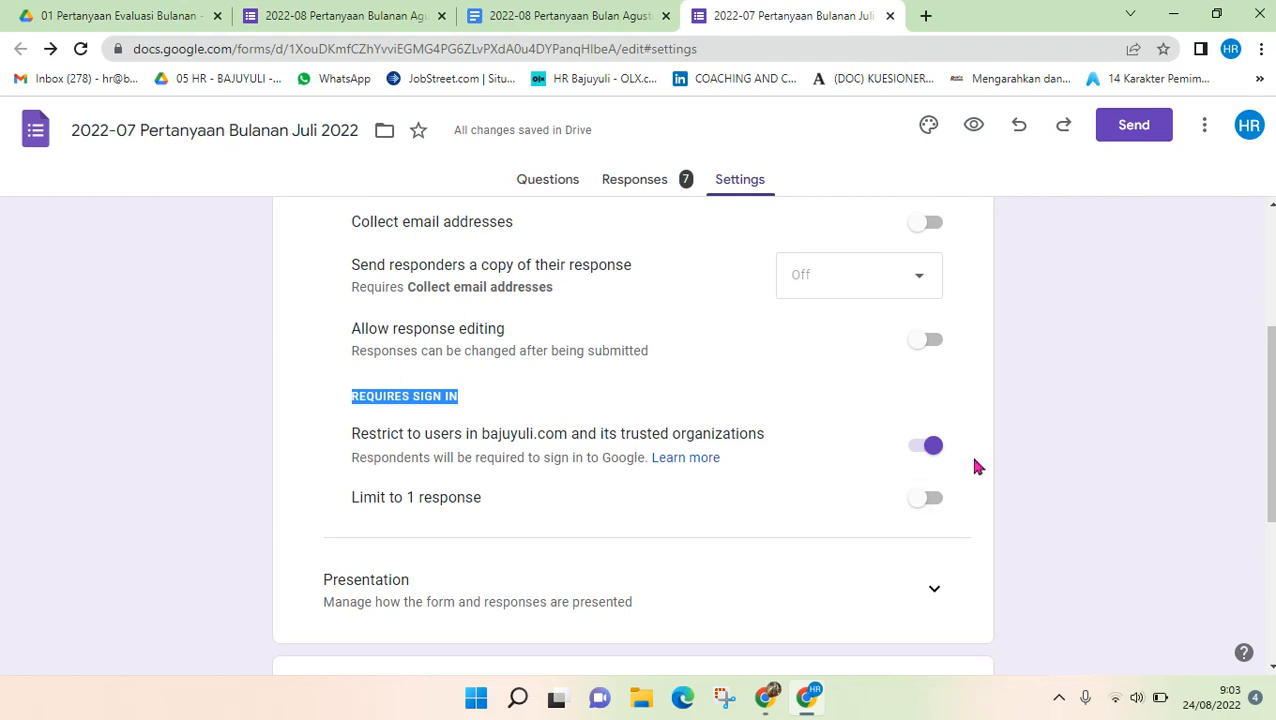
mouse_move(964, 454)
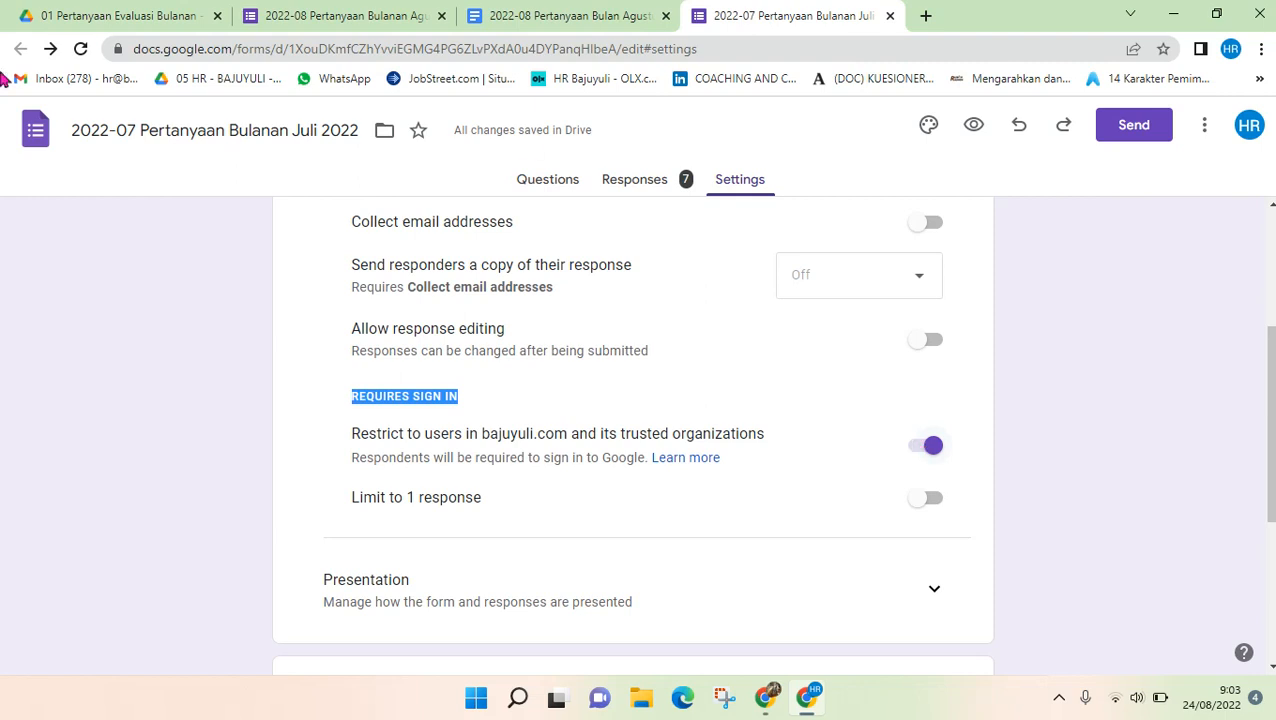
mouse_move(552, 448)
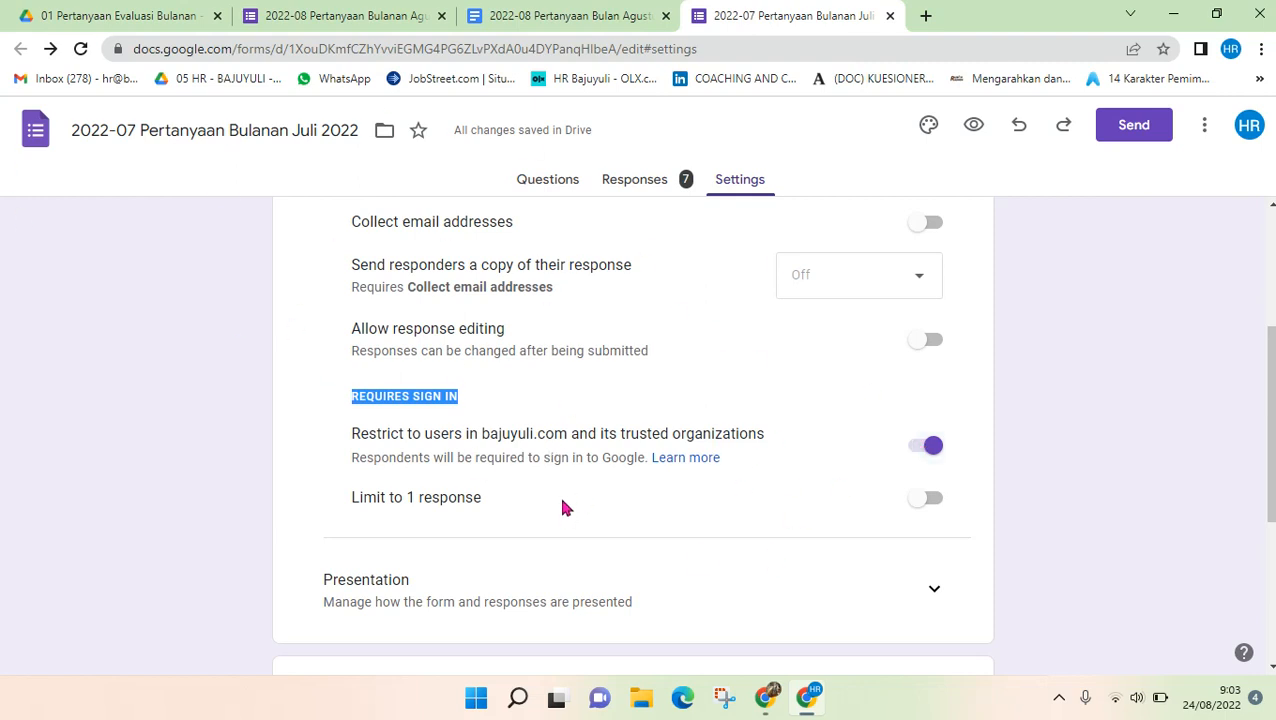
left_click(924, 444)
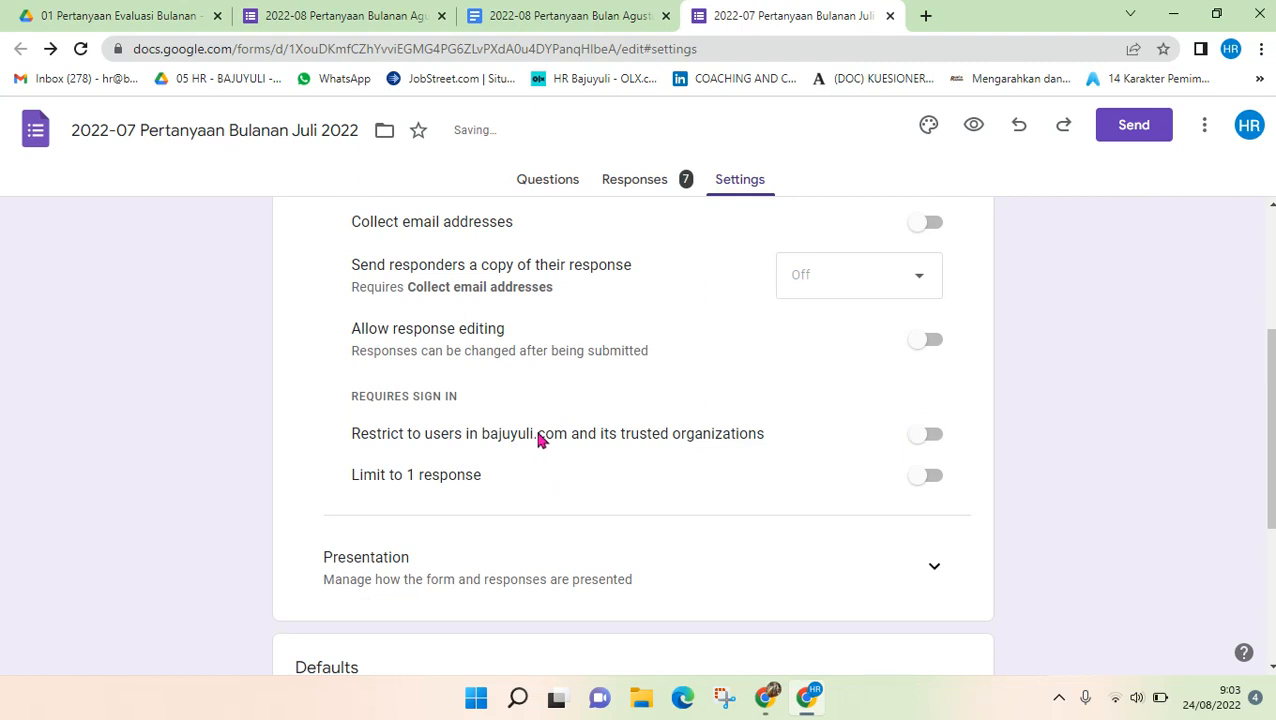
left_click(924, 434)
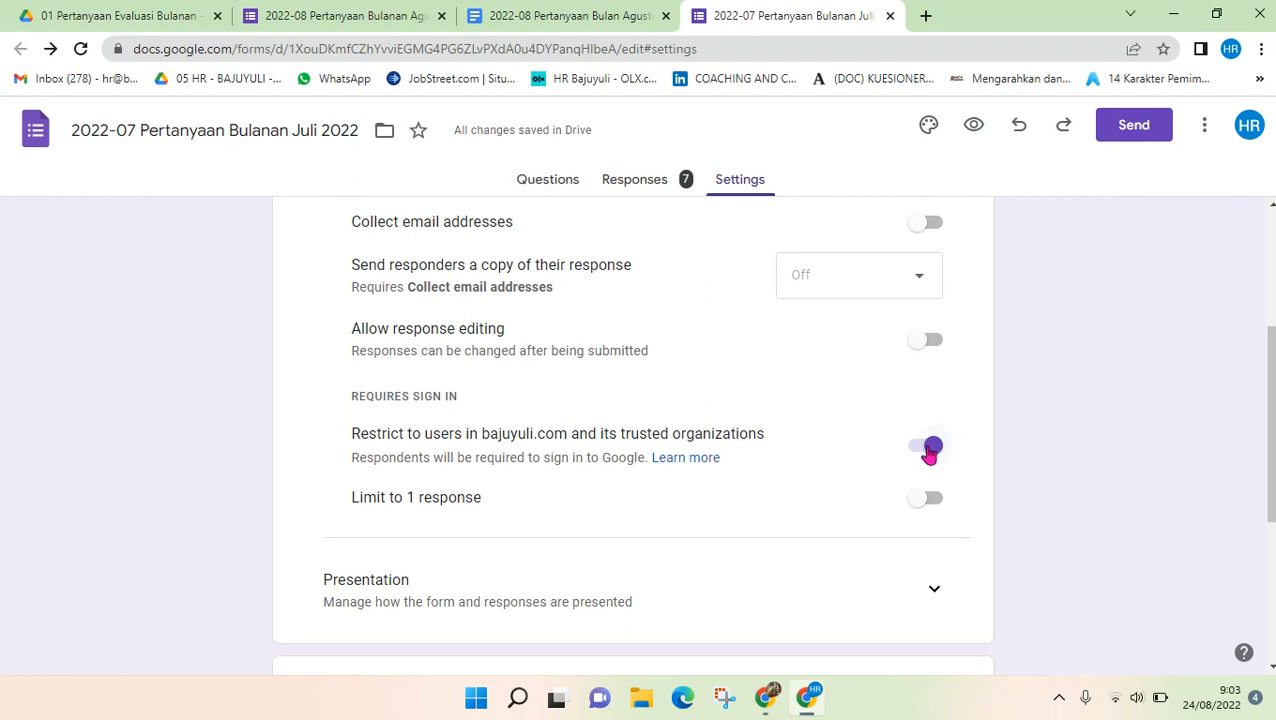
left_click(924, 446)
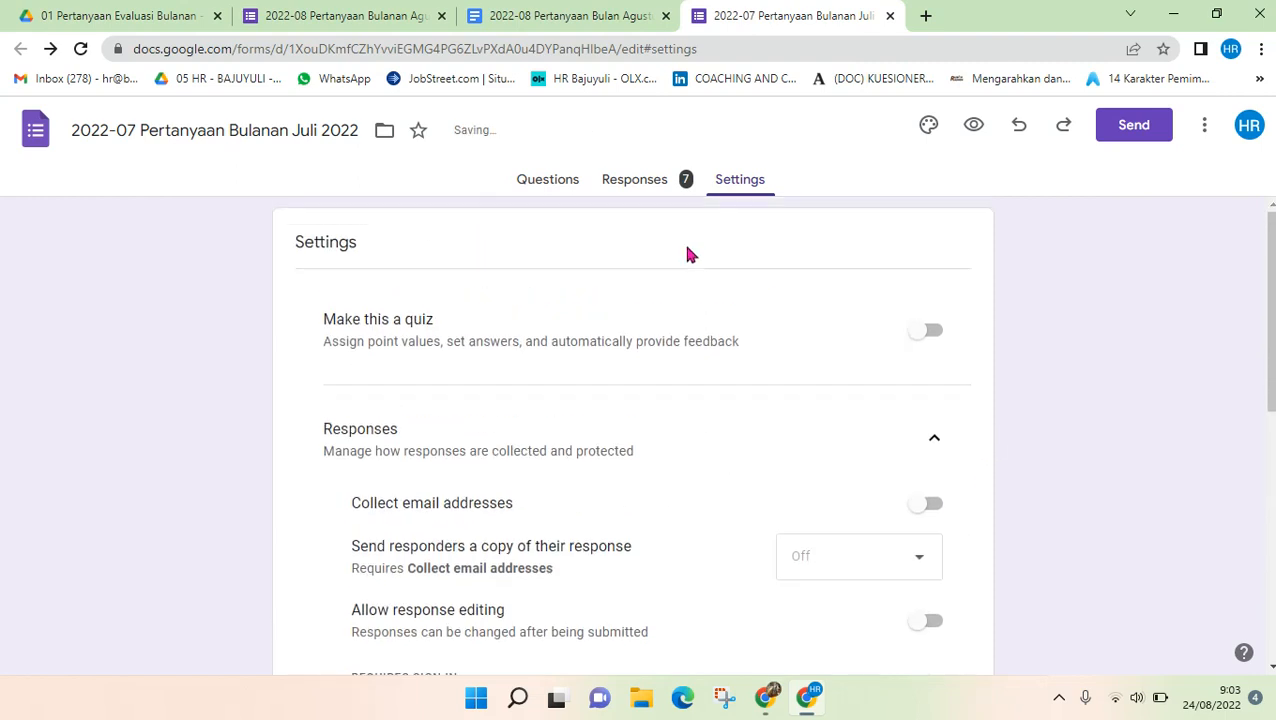
left_click(548, 180)
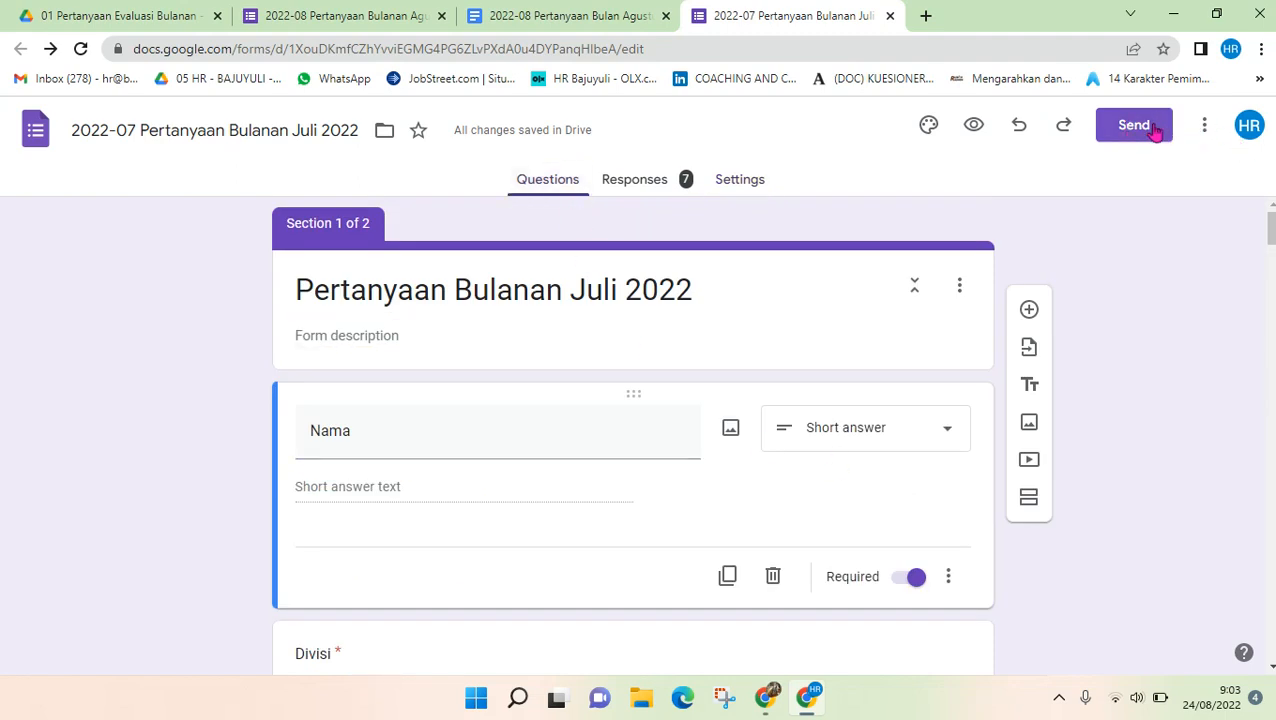
- Copy the form's shareable link from the Send dialog
left_click(1132, 124)
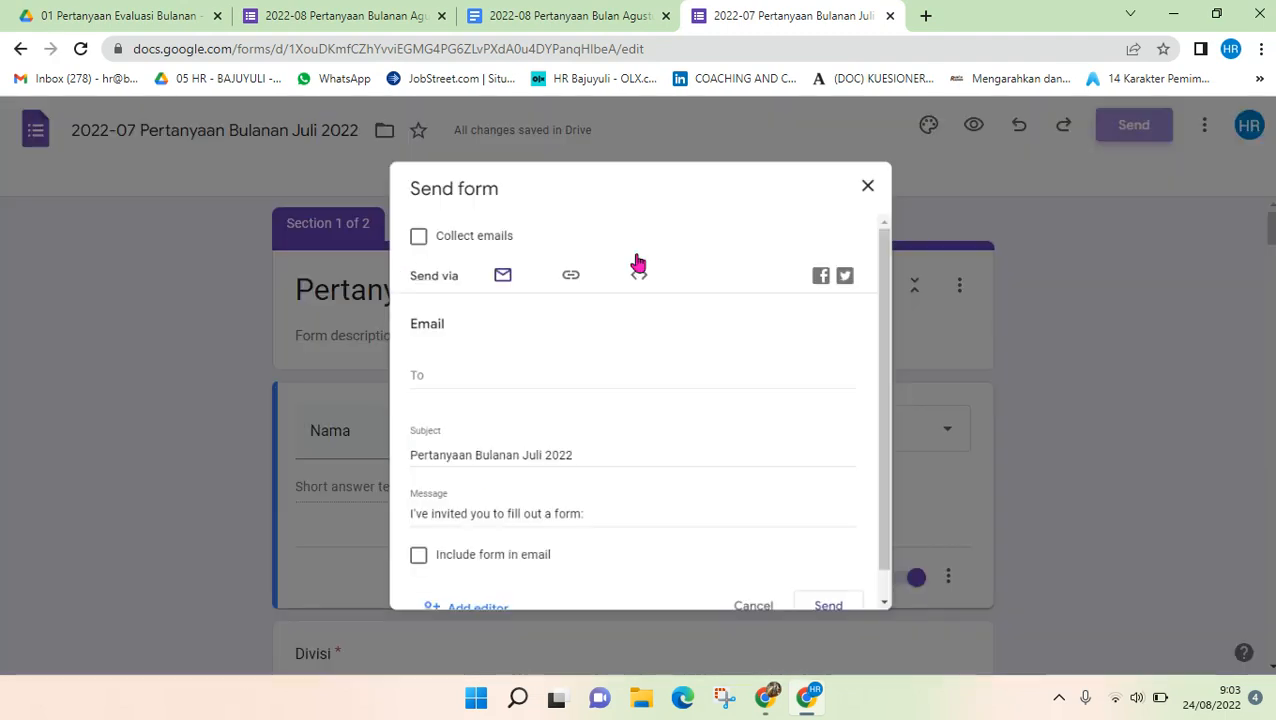
left_click(570, 272)
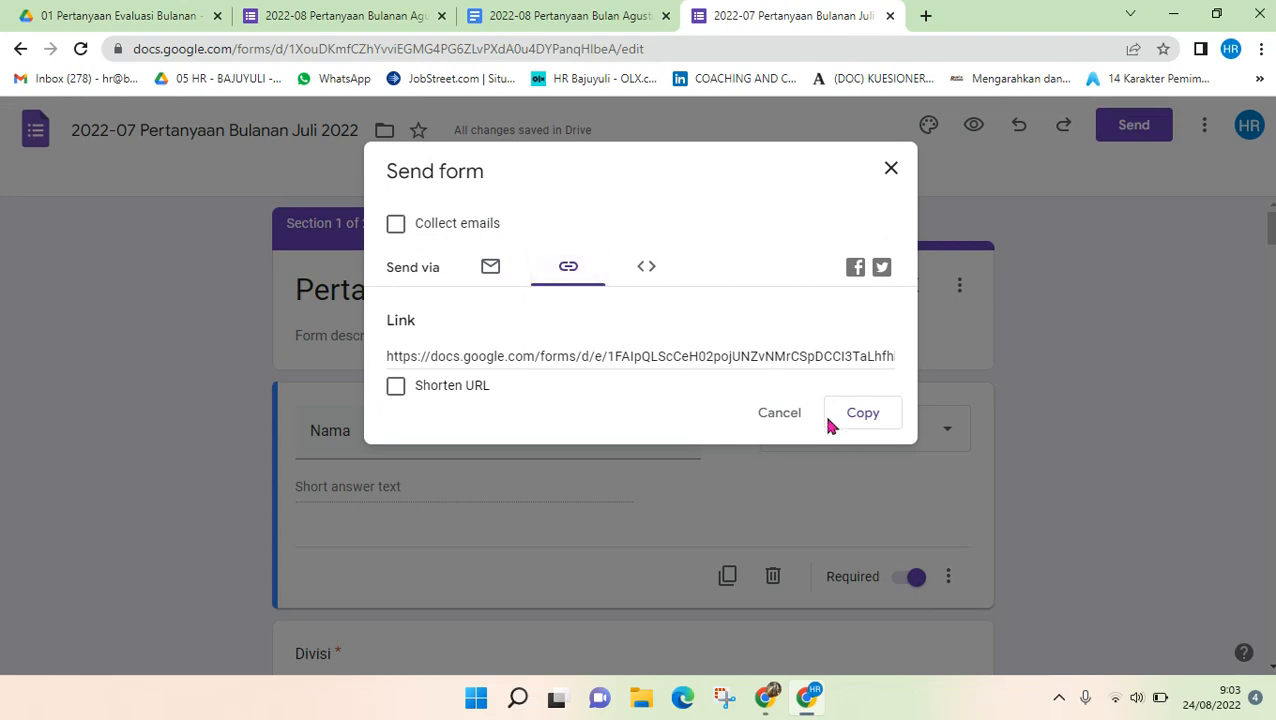
left_click(862, 412)
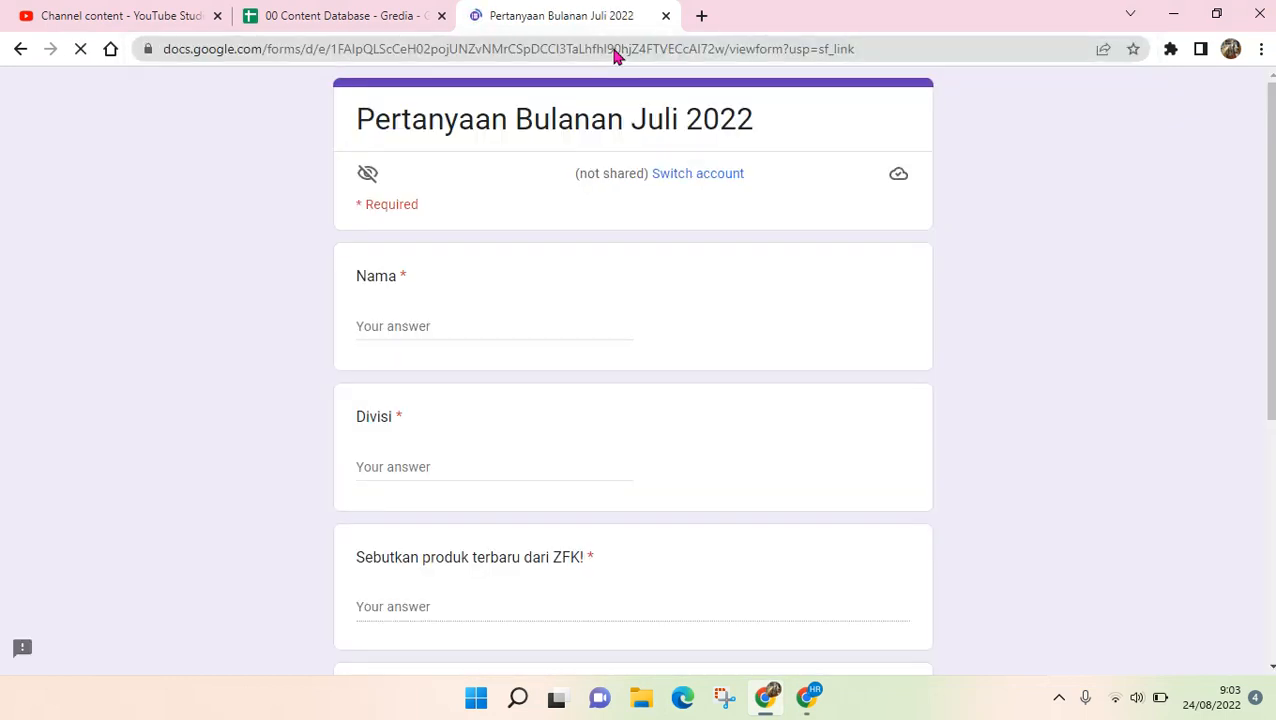
- Scroll through the publicly opened form's first section down to the printer ink question
scroll("down", 3)
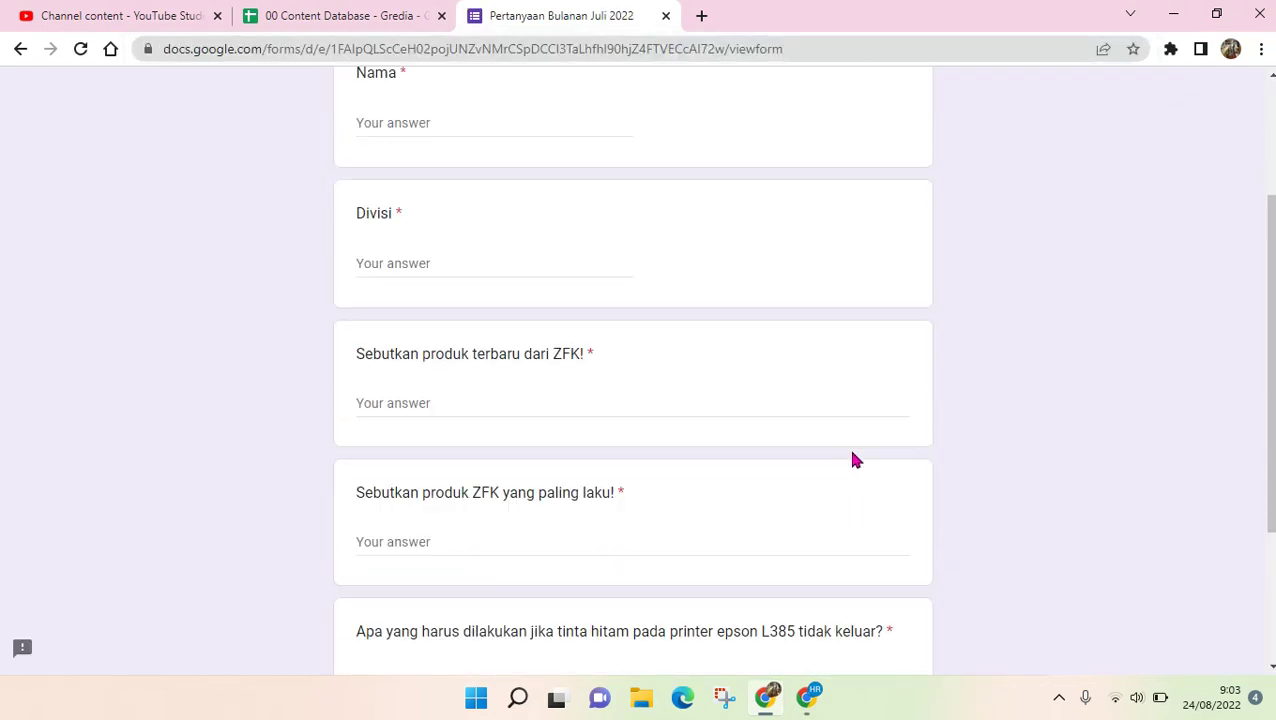
scroll("down", 3)
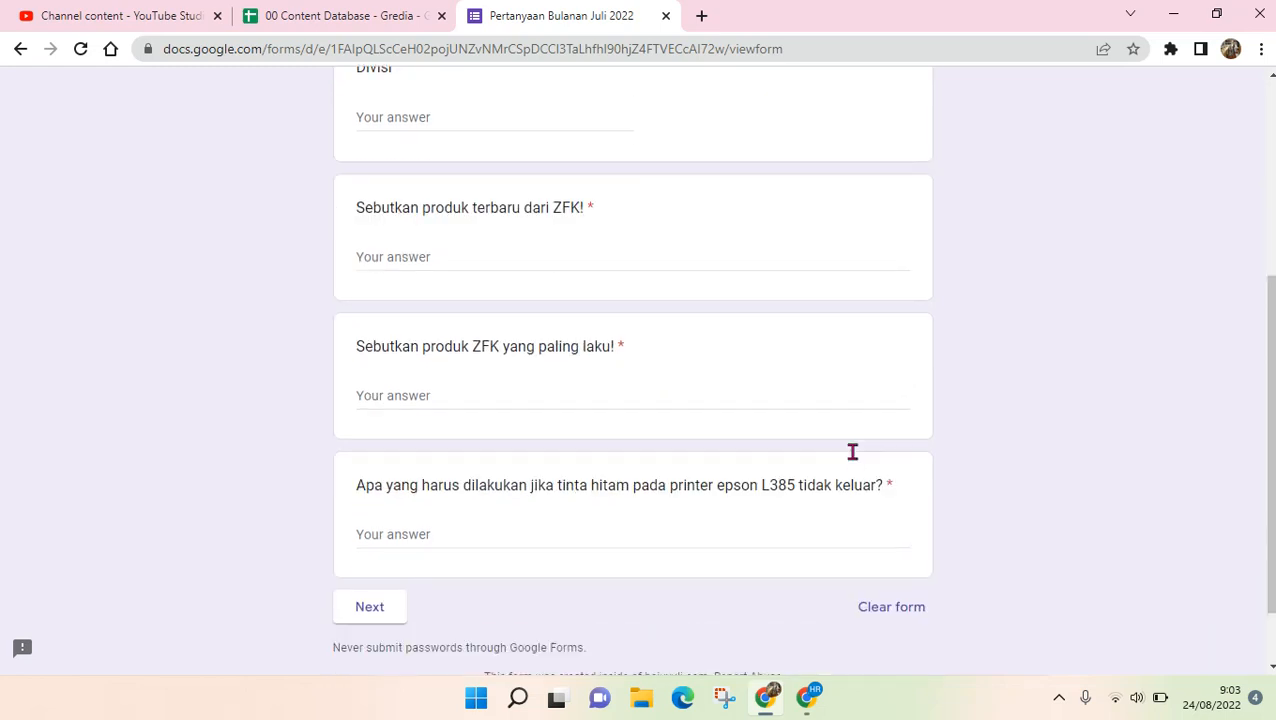